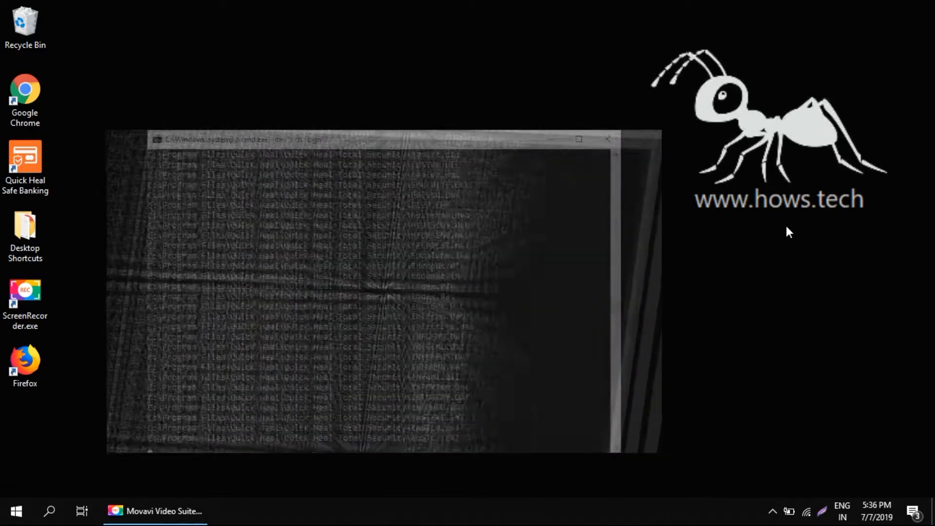
Empty the Recycle Bin, confirming permanent deletion of its two items.
{"action": "left_click", "coordinate": [607, 140]}
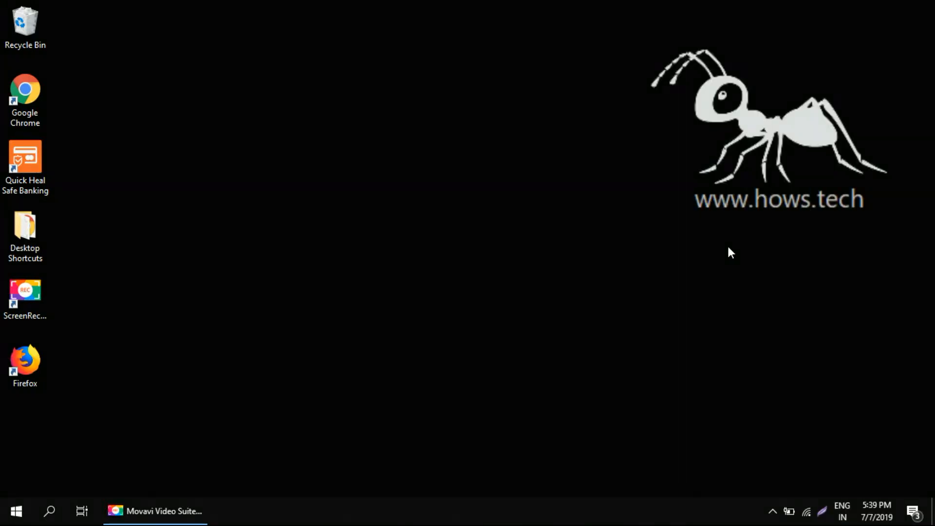
{"action": "mouse_move", "coordinate": [64, 58]}
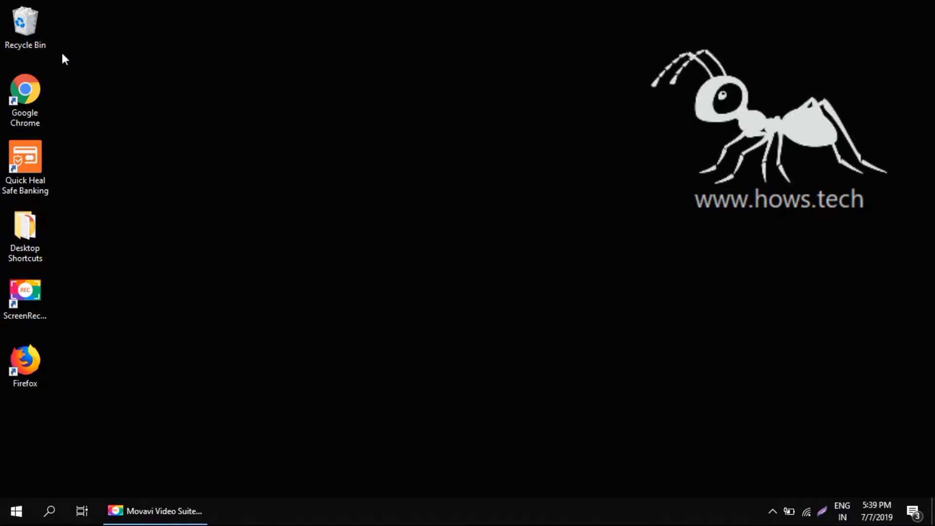
{"action": "mouse_move", "coordinate": [25, 23]}
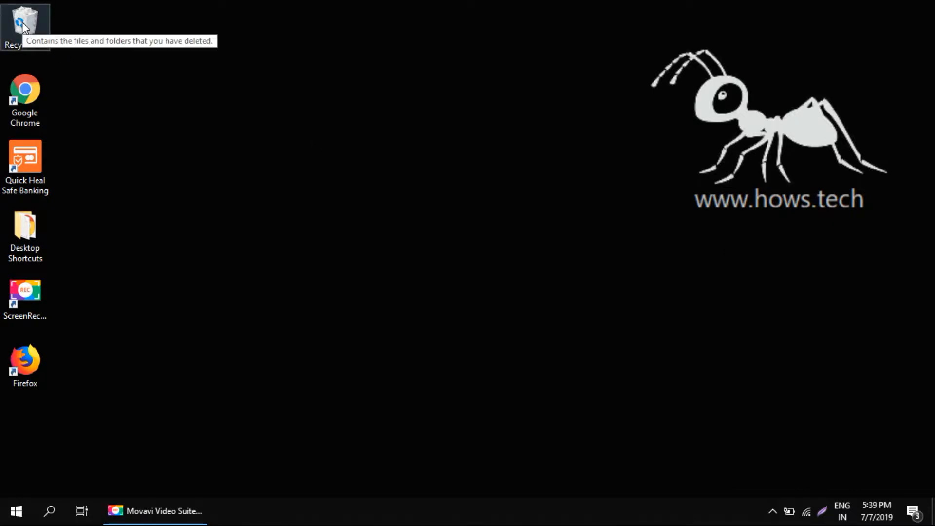
{"action": "right_click", "coordinate": [26, 23]}
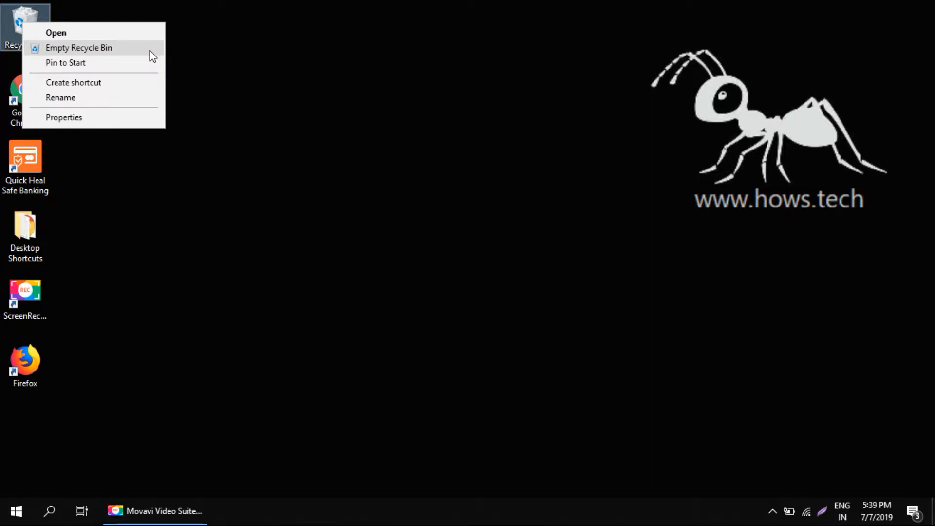
{"action": "left_click", "coordinate": [79, 48]}
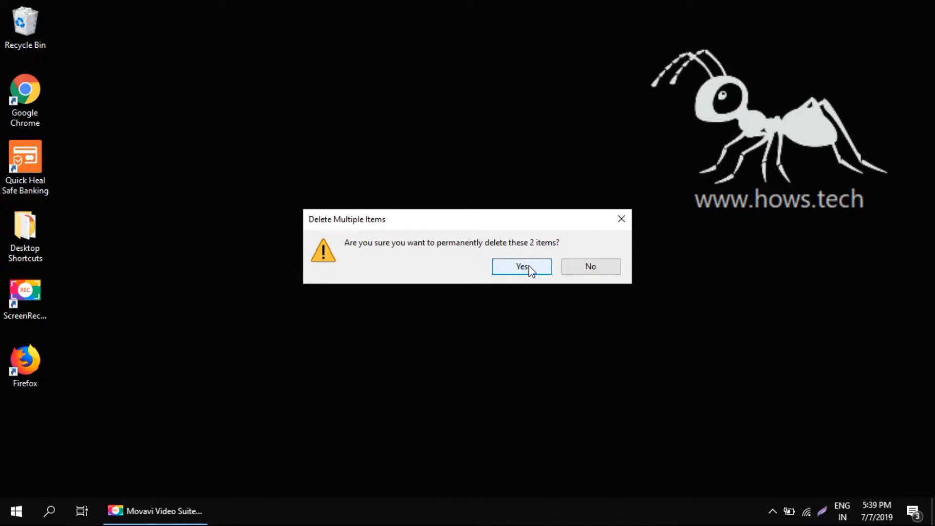
{"action": "left_click", "coordinate": [520, 266]}
{"action": "type", "text": "%temp%"}
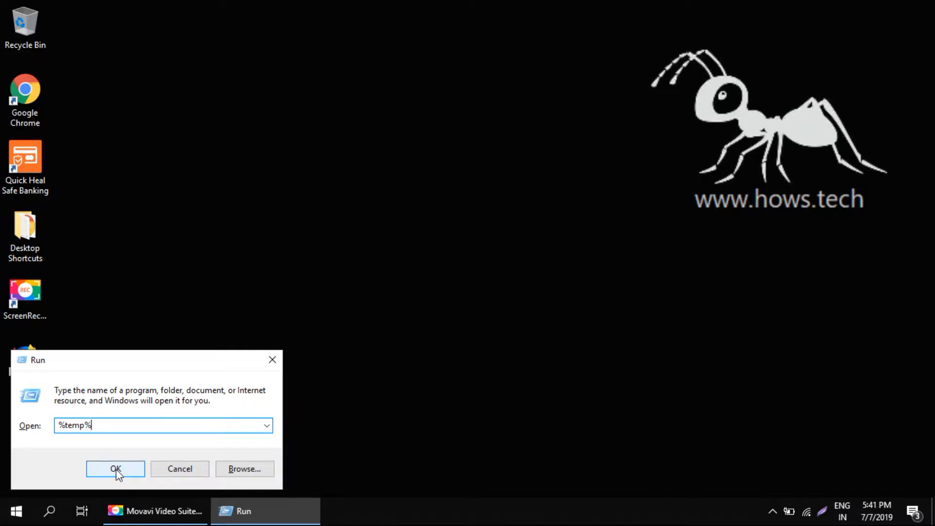
Run %temp% to show the Temp folder with its 10 temporary items.
{"action": "left_click", "coordinate": [115, 468]}
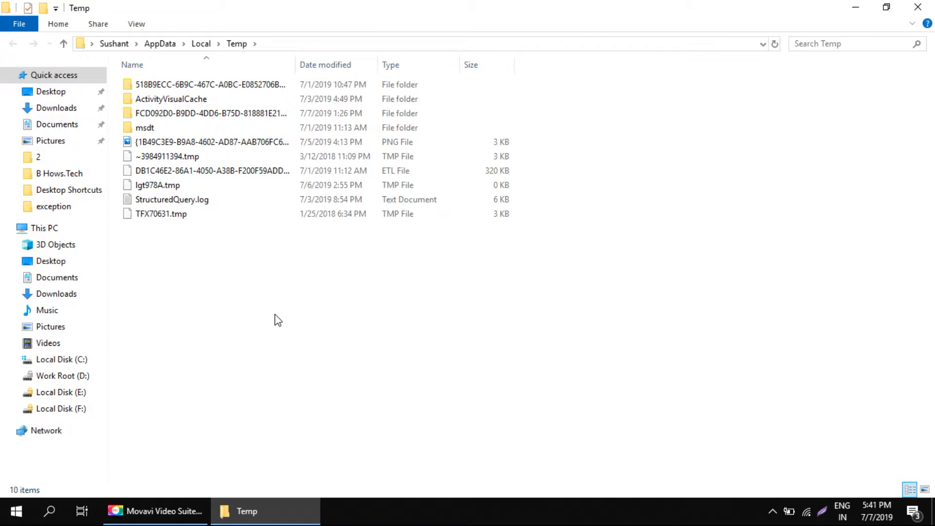
Permanently delete all 10 Temp items, skipping every file still in use.
{"action": "key", "text": "ctrl+a"}
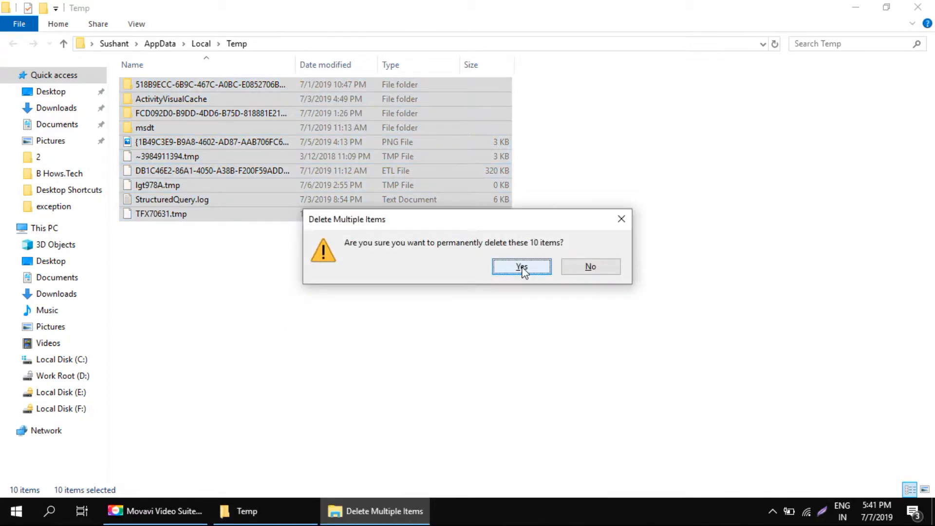
{"action": "left_click", "coordinate": [520, 267]}
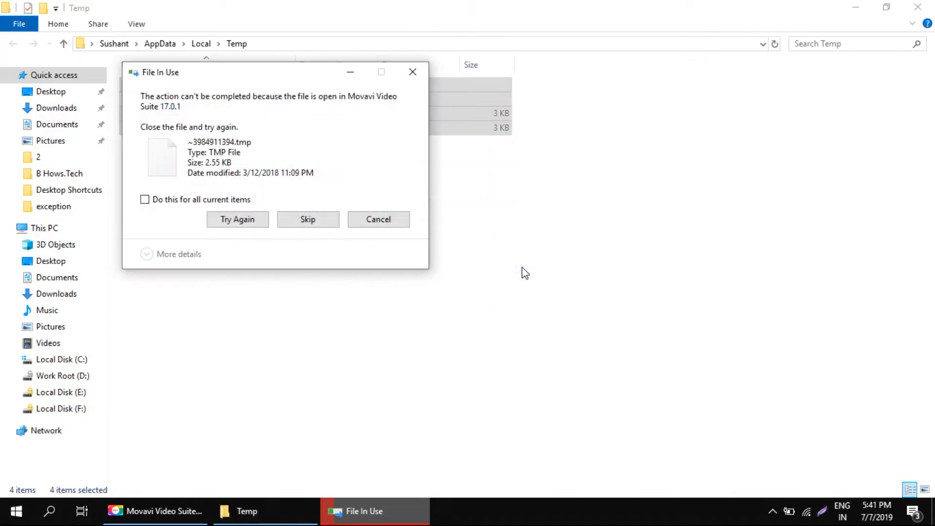
{"action": "mouse_move", "coordinate": [278, 255]}
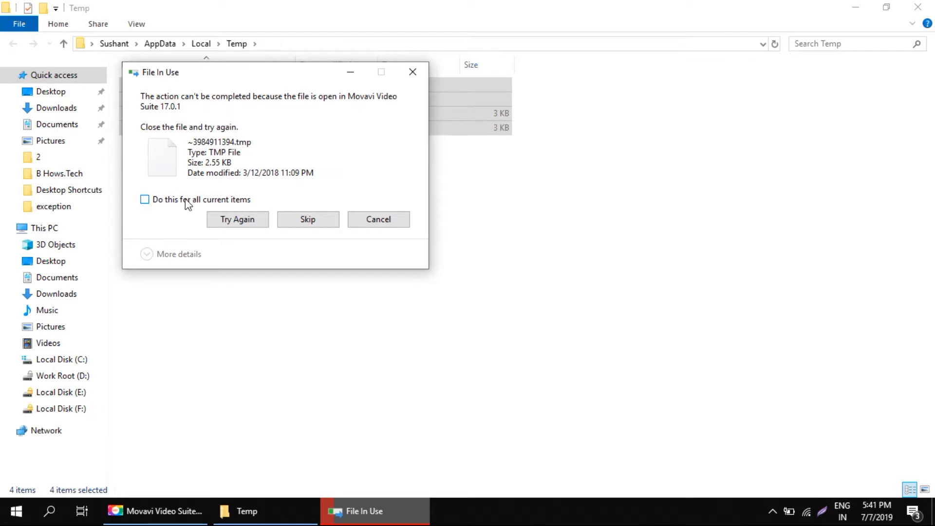
{"action": "left_click", "coordinate": [144, 198]}
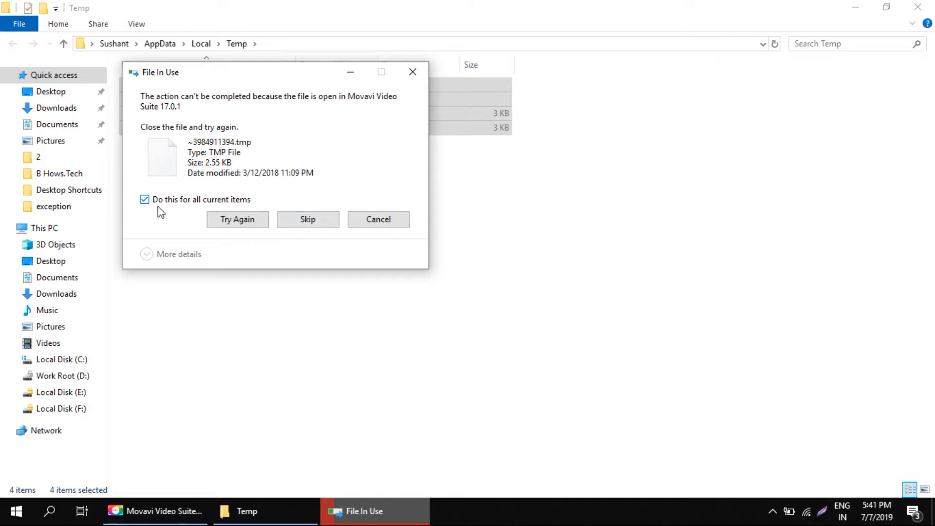
{"action": "mouse_move", "coordinate": [308, 219]}
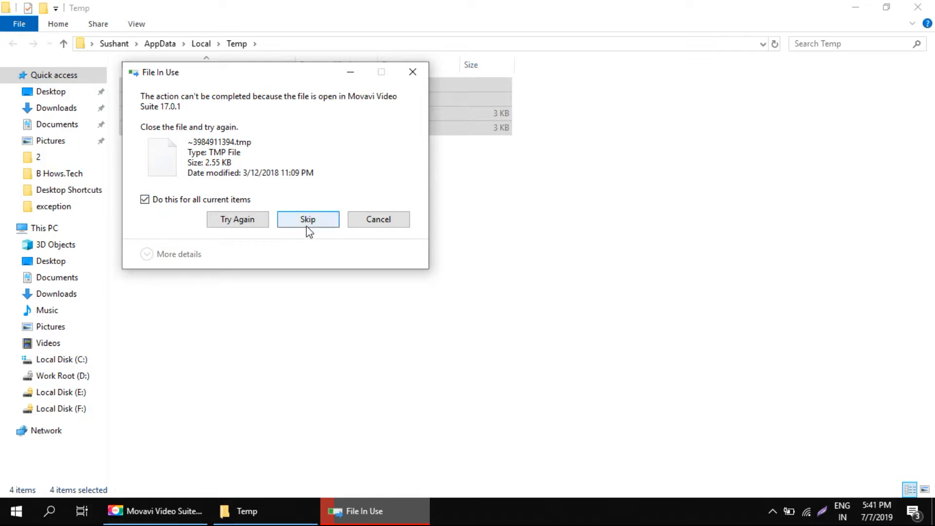
{"action": "left_click", "coordinate": [308, 219]}
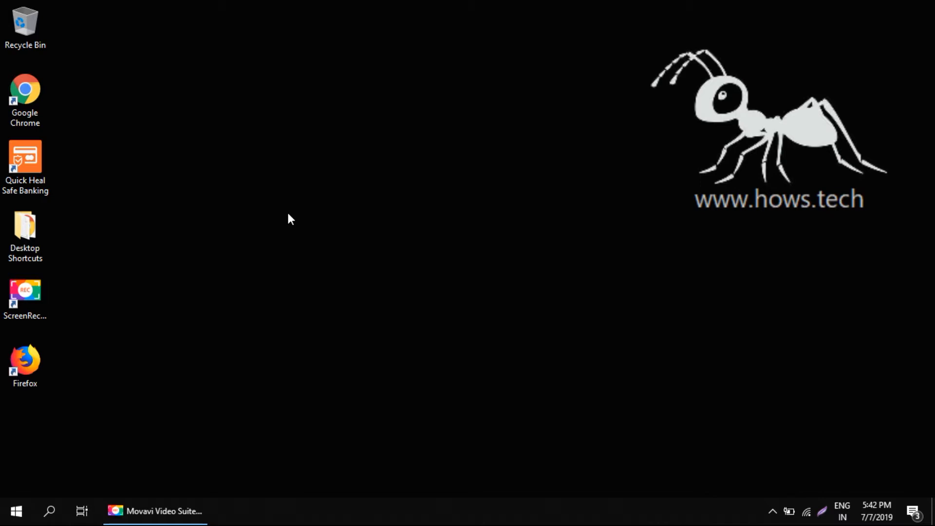
Search Start for 'storage sense' to find Storage settings.
{"action": "left_click", "coordinate": [15, 511]}
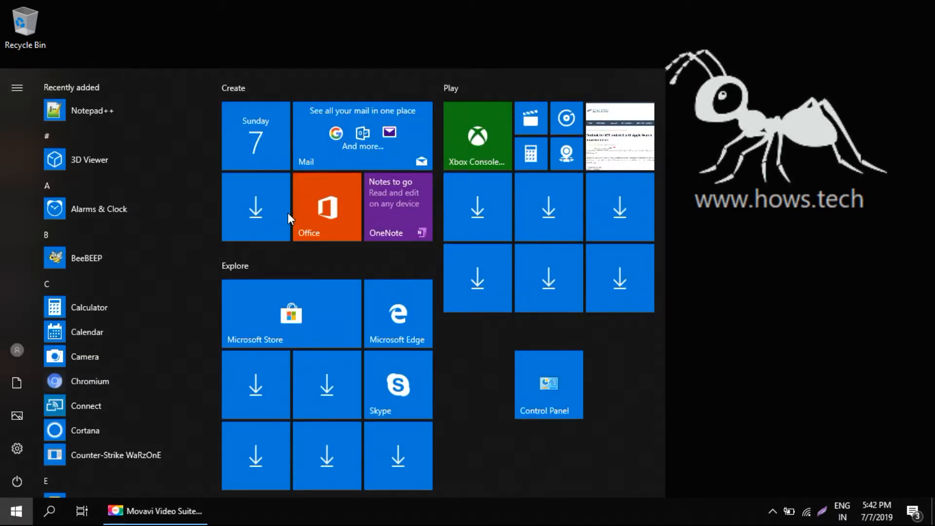
{"action": "type", "text": "stor"}
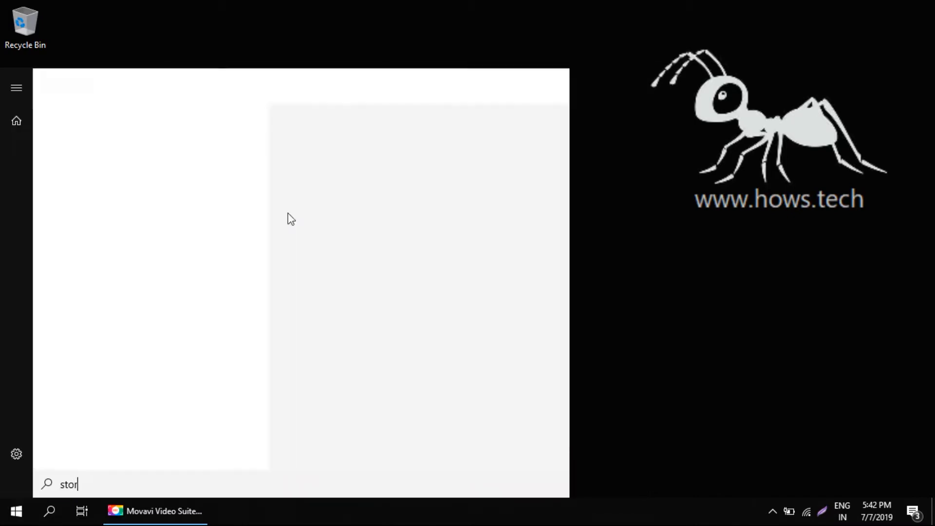
{"action": "type", "text": "age sense"}
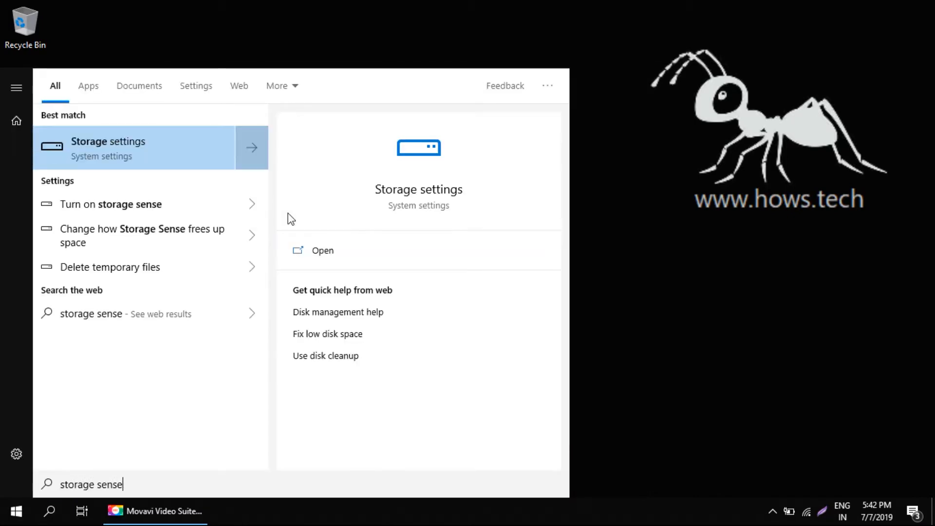
{"action": "mouse_move", "coordinate": [115, 160]}
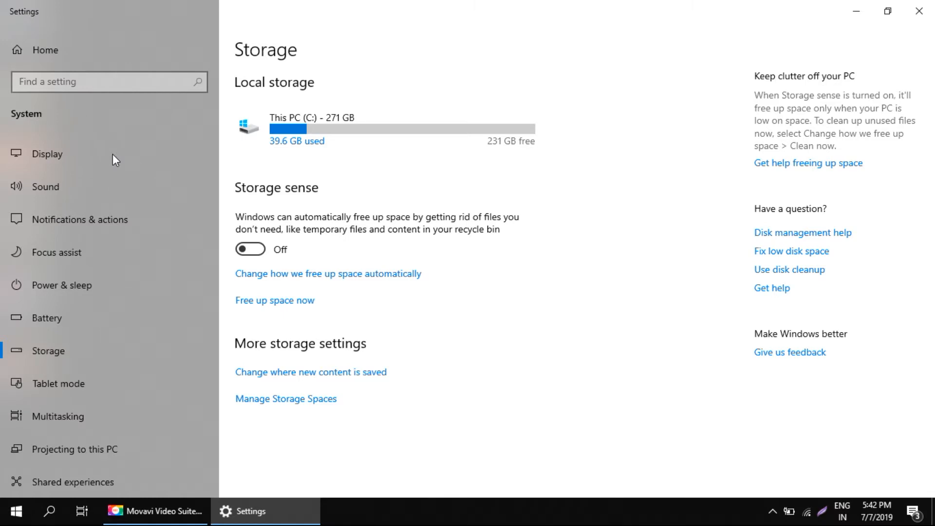
{"action": "mouse_move", "coordinate": [218, 180]}
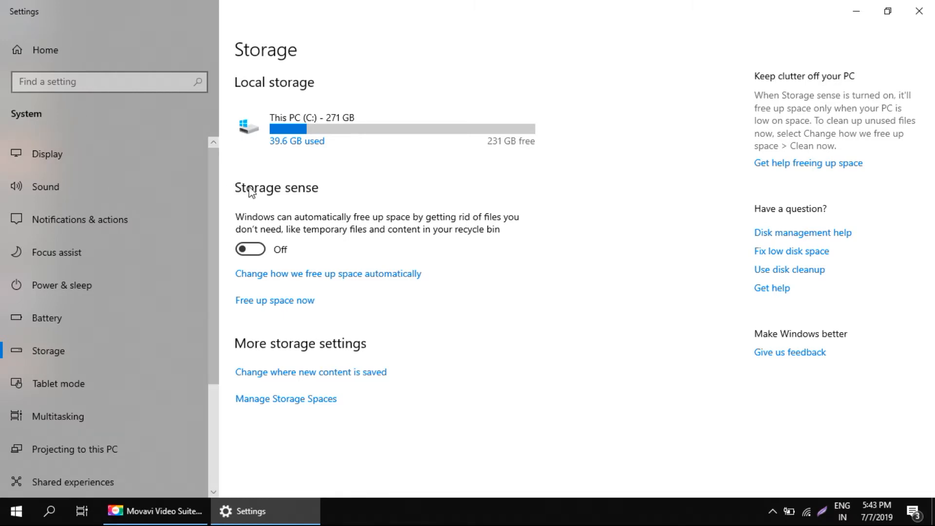
{"action": "mouse_move", "coordinate": [326, 194]}
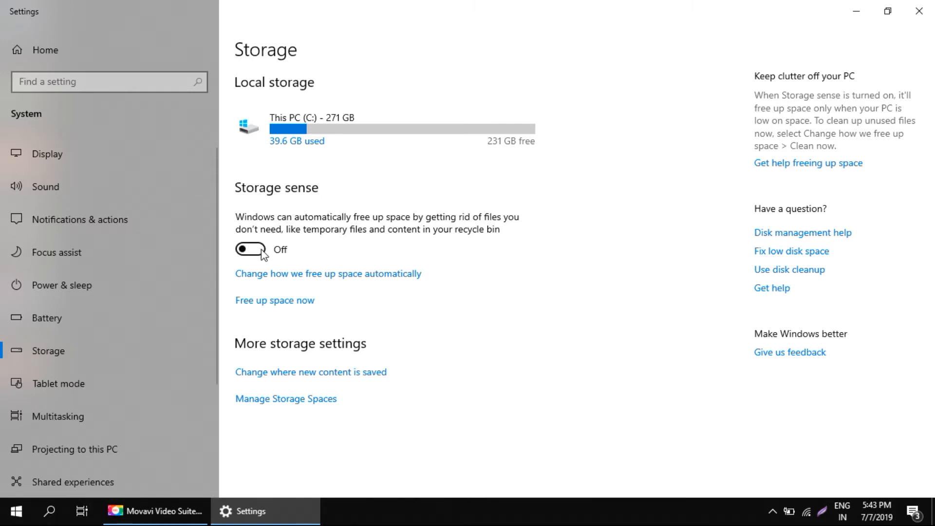
Turn Storage sense on and go to Free up space now.
{"action": "left_click", "coordinate": [251, 250]}
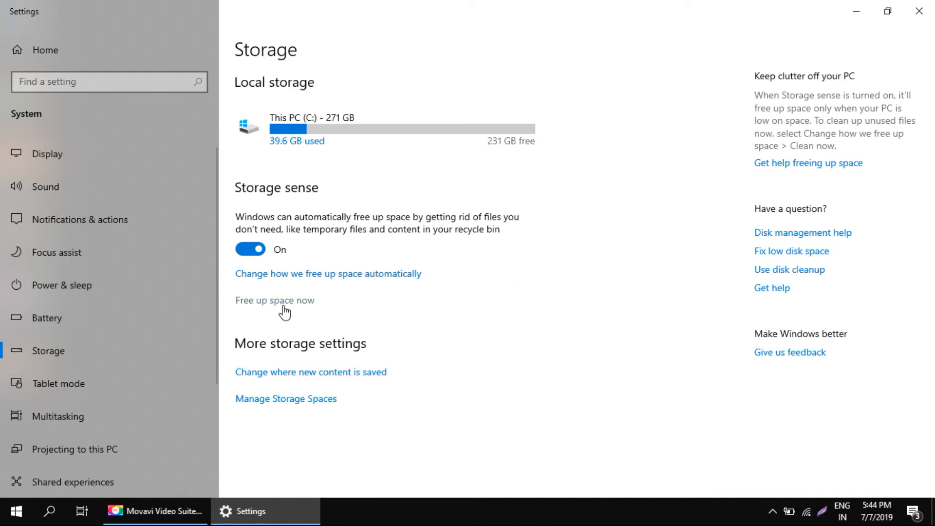
{"action": "left_click", "coordinate": [275, 300]}
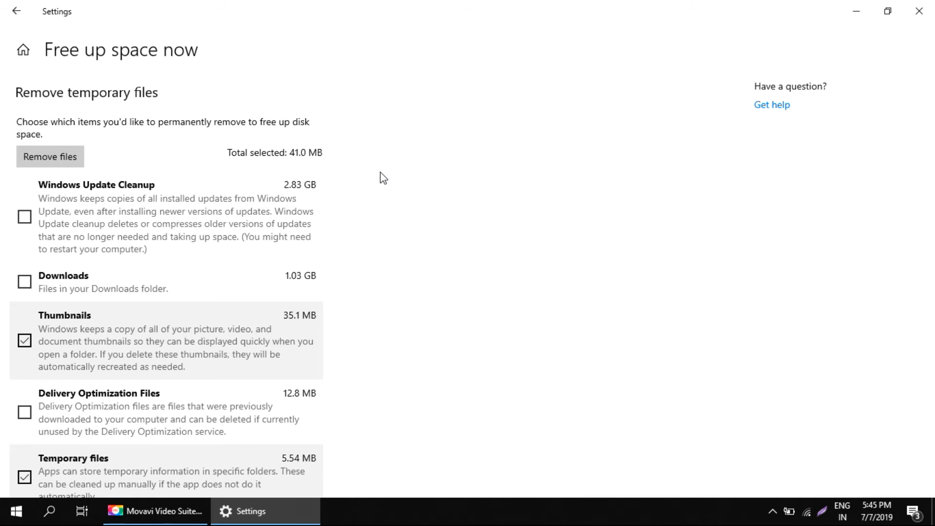
{"action": "mouse_move", "coordinate": [27, 222]}
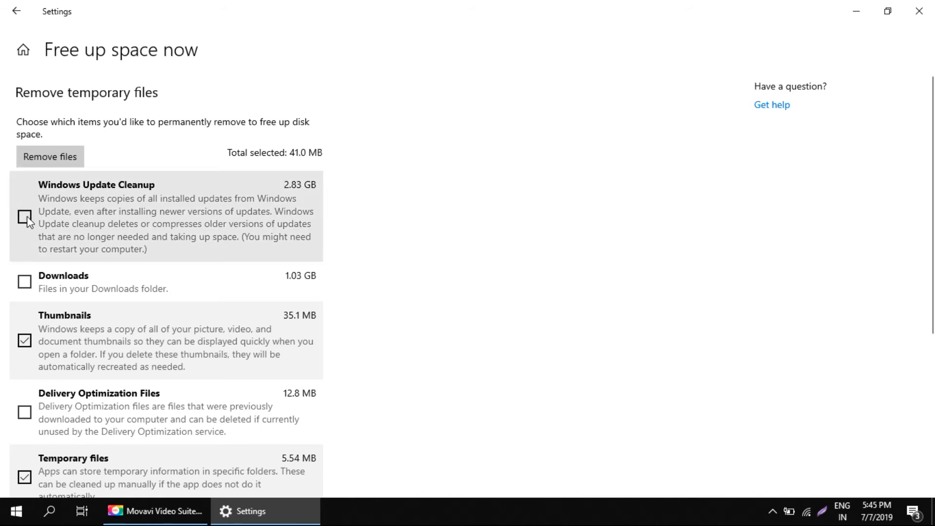
Remove temporary files including Windows Update Cleanup (3.91 GB), then close Settings.
{"action": "left_click", "coordinate": [23, 216]}
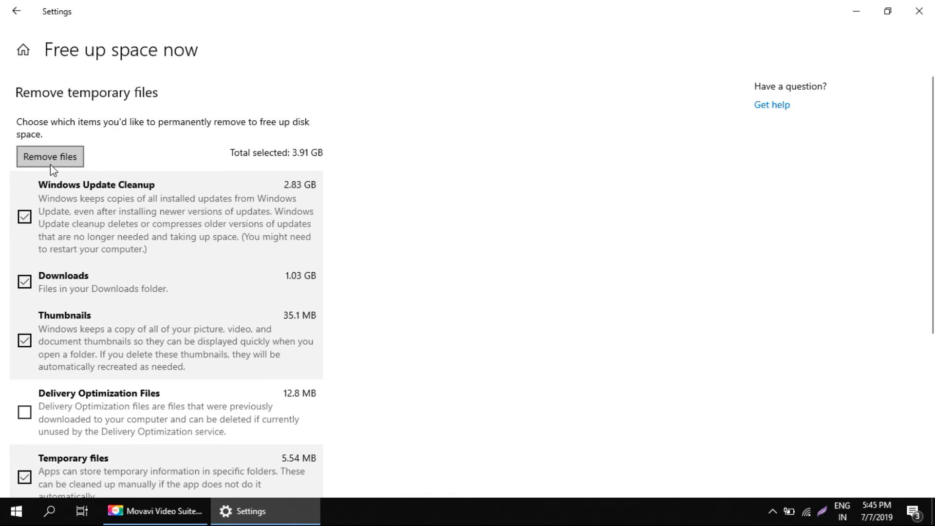
{"action": "left_click", "coordinate": [49, 156]}
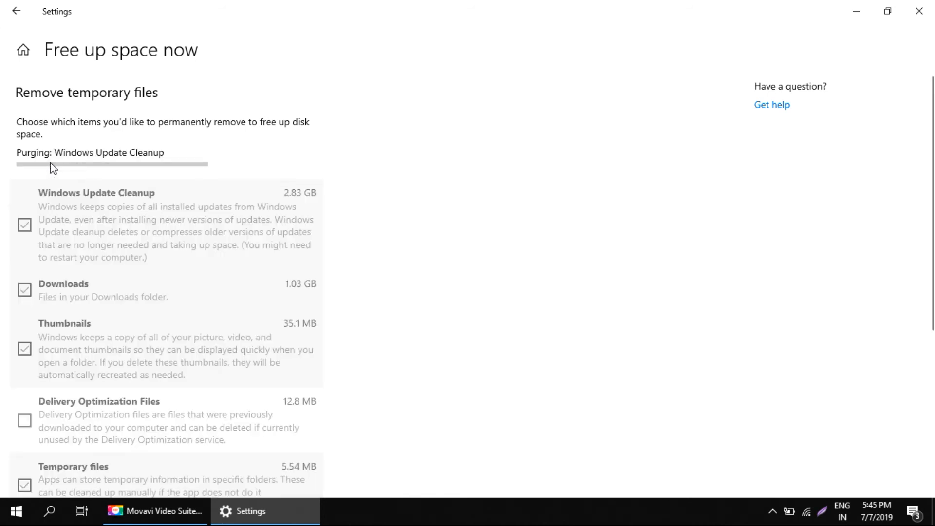
{"action": "mouse_move", "coordinate": [27, 29]}
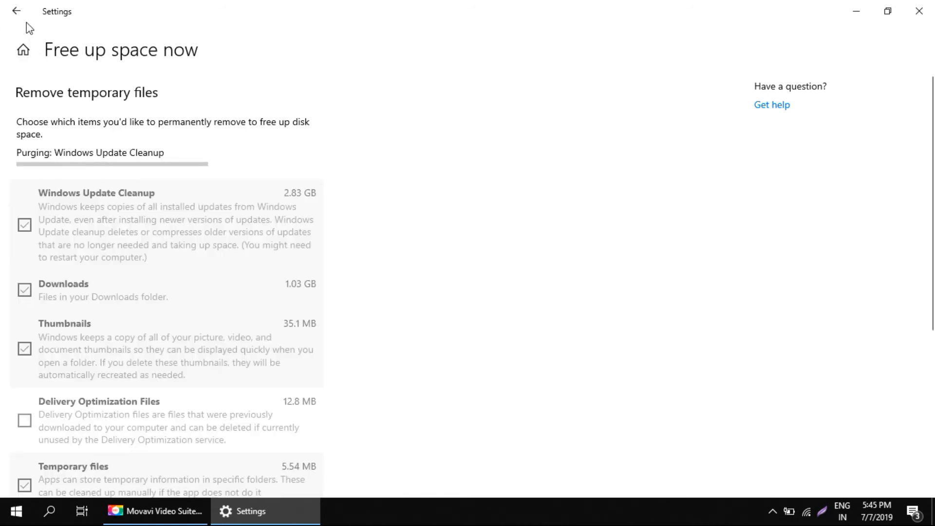
{"action": "left_click", "coordinate": [17, 11]}
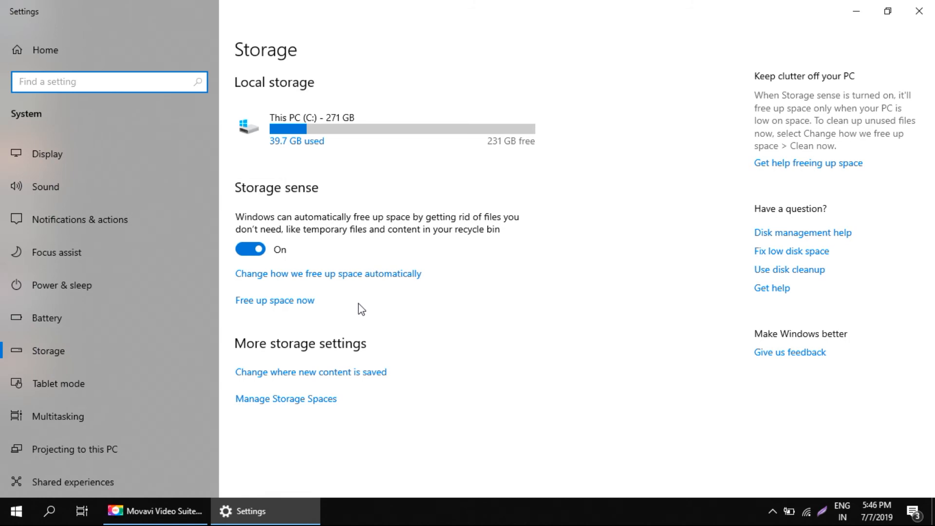
{"action": "left_click", "coordinate": [918, 11]}
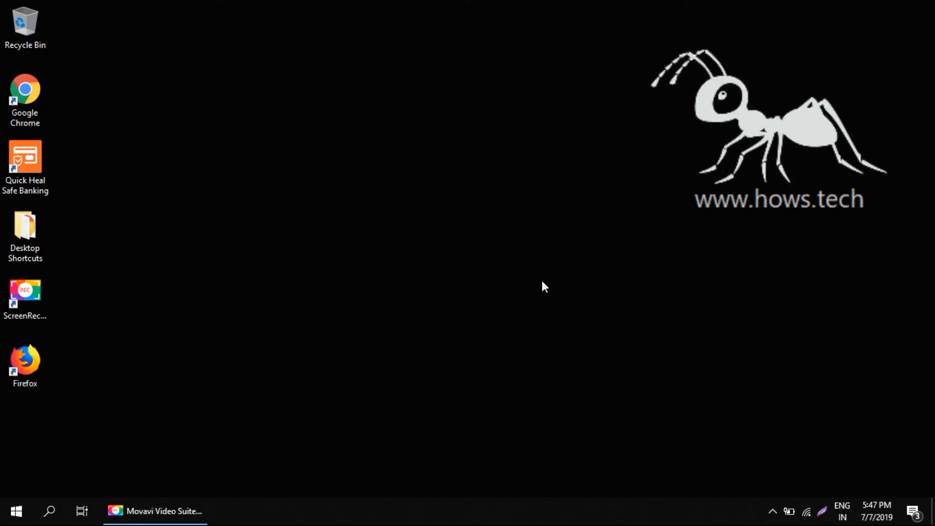